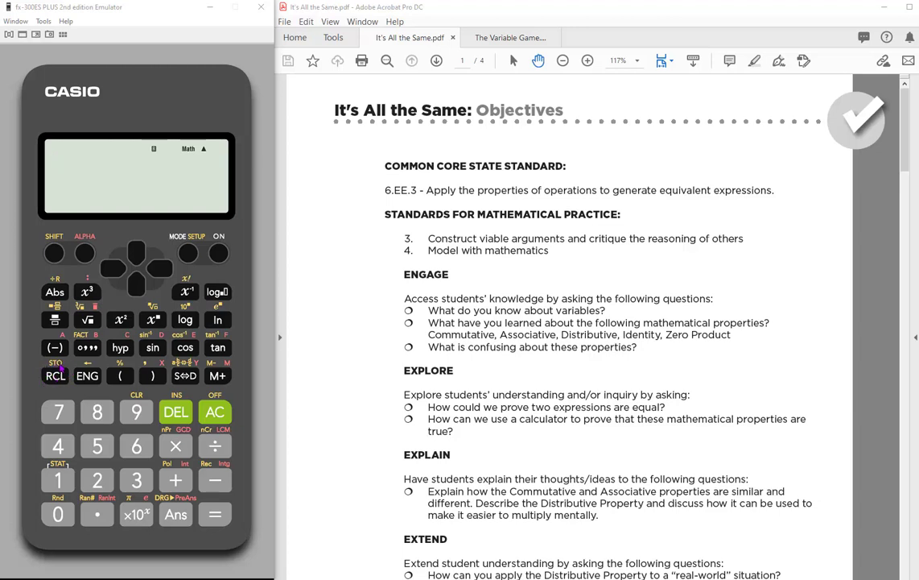
Step: Clear the calculator display with AC for a fresh entry in Math mode
{"action": "left_click", "coordinate": [55, 252]}
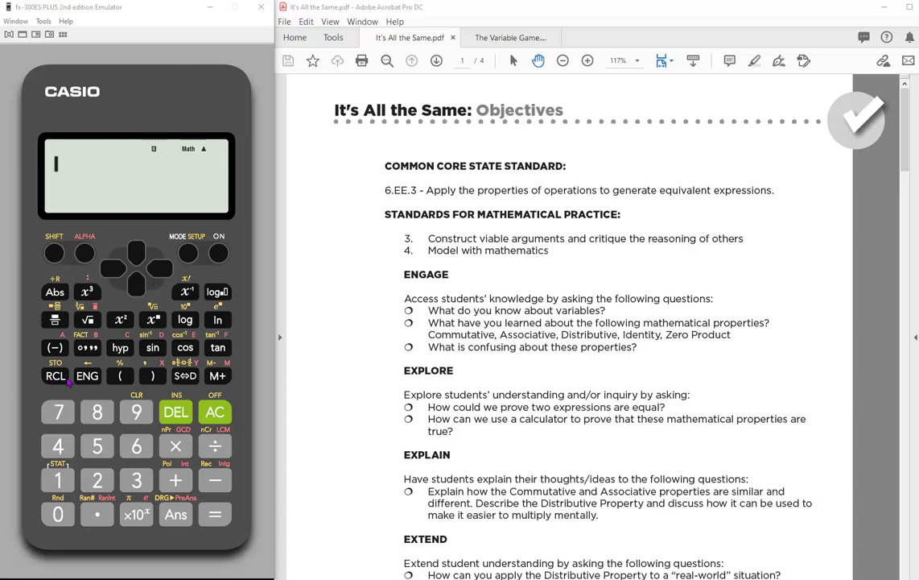
{"action": "mouse_move", "coordinate": [574, 306]}
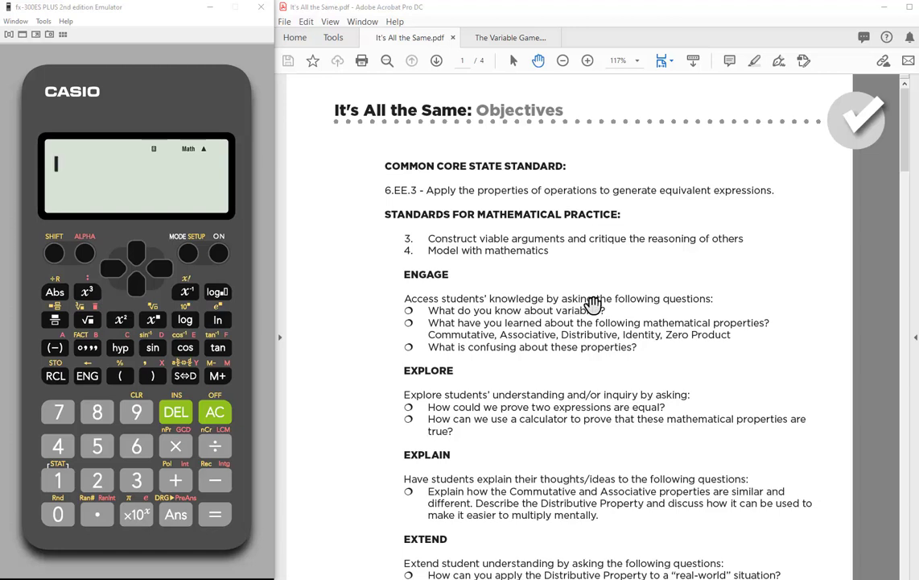
{"action": "mouse_move", "coordinate": [674, 245]}
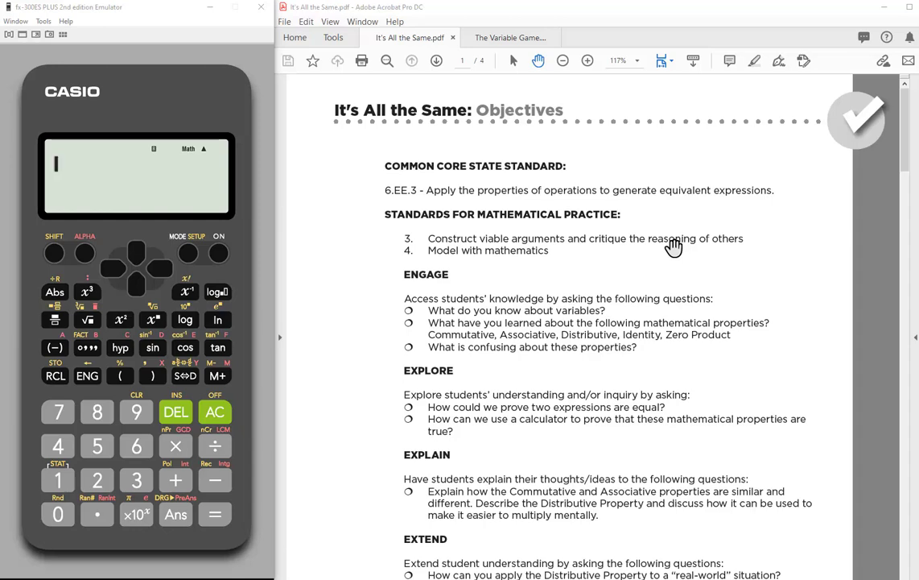
Step: Scroll the PDF down to the 'It's All the Same: Getting Started' rectangle perimeter page
{"action": "scroll", "scroll_direction": "down", "scroll_amount": 3}
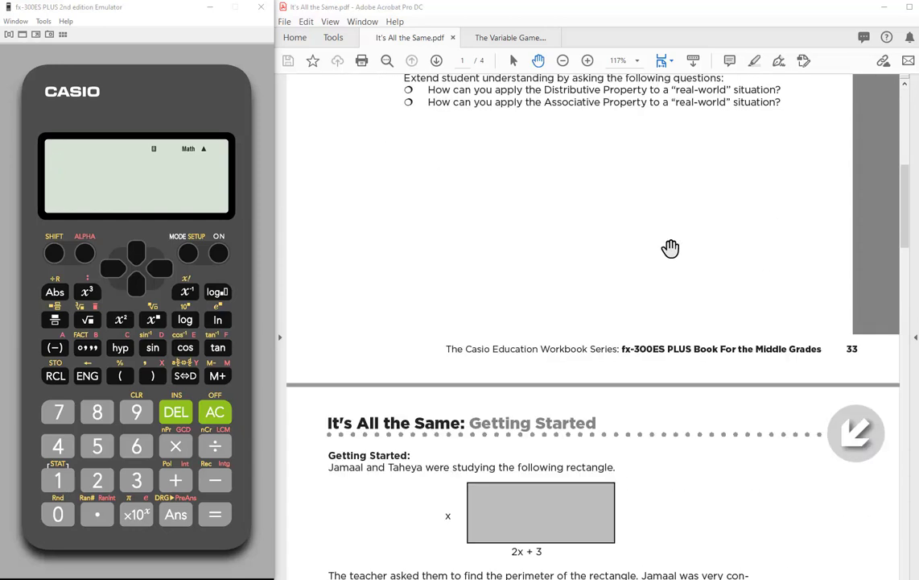
{"action": "scroll", "scroll_direction": "down", "scroll_amount": 3}
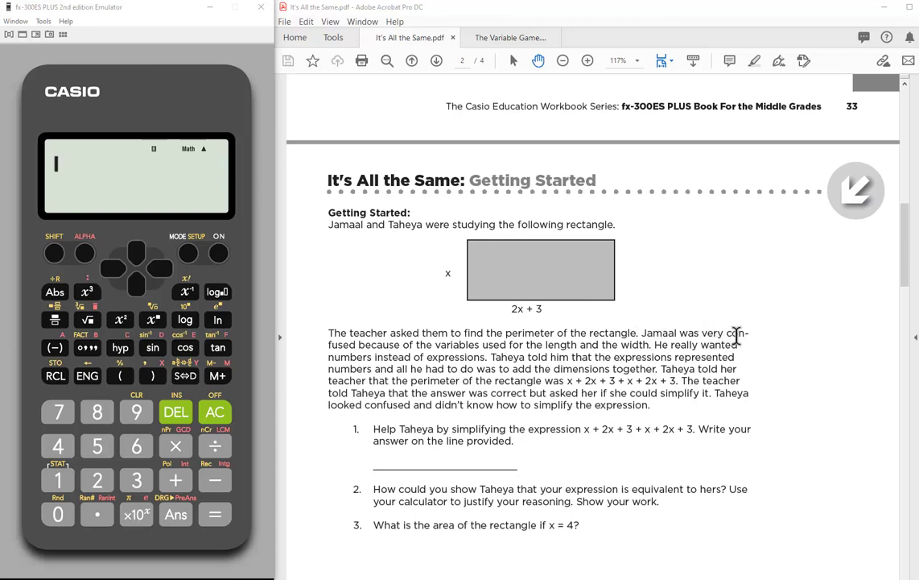
{"action": "mouse_move", "coordinate": [470, 310]}
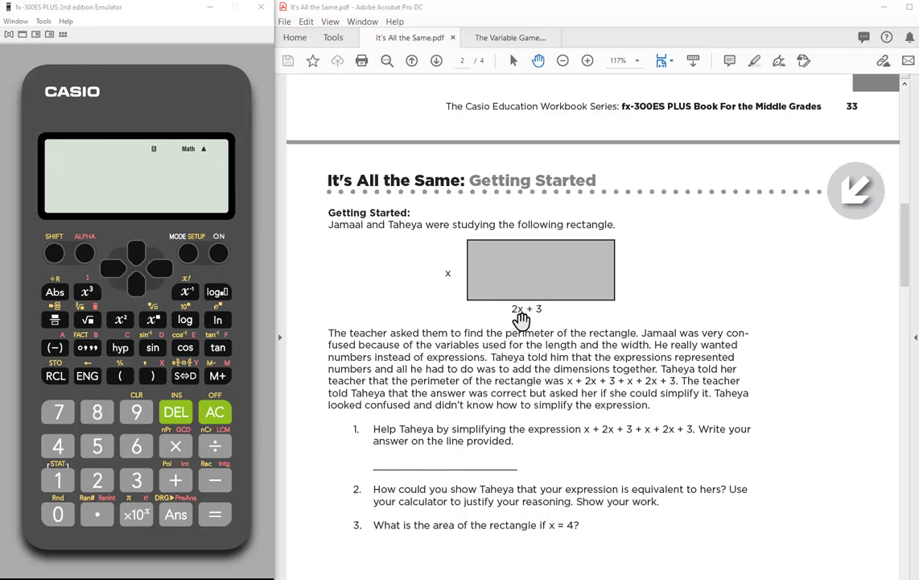
{"action": "mouse_move", "coordinate": [522, 314]}
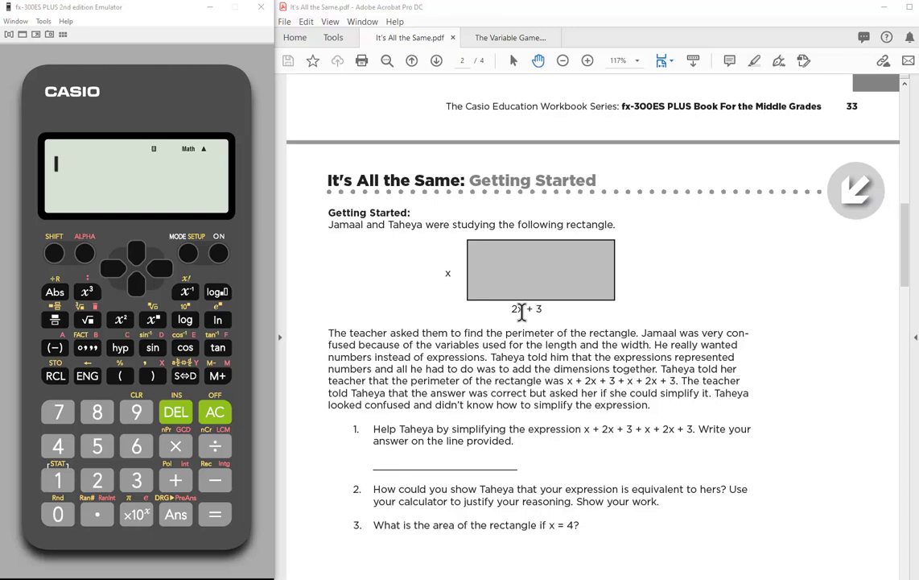
{"action": "mouse_move", "coordinate": [622, 413]}
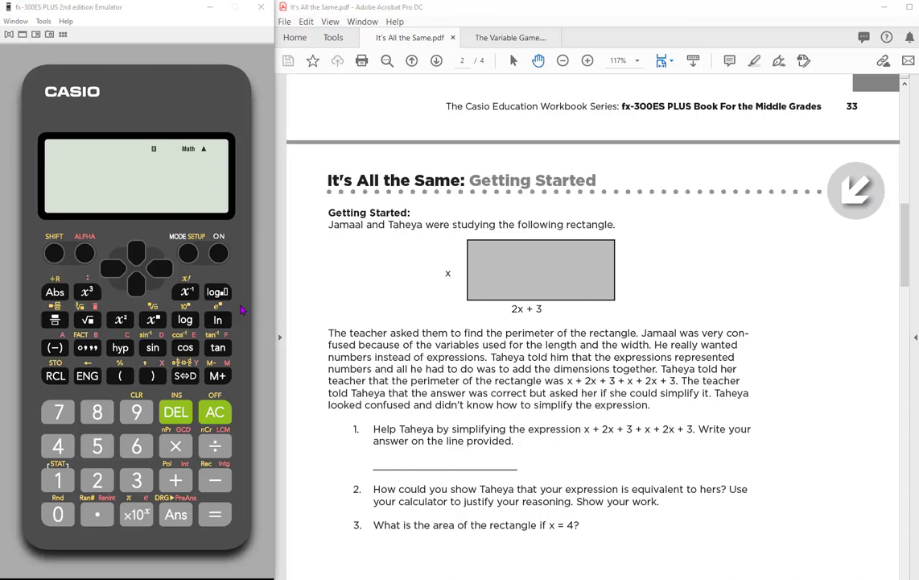
{"action": "mouse_move", "coordinate": [168, 311]}
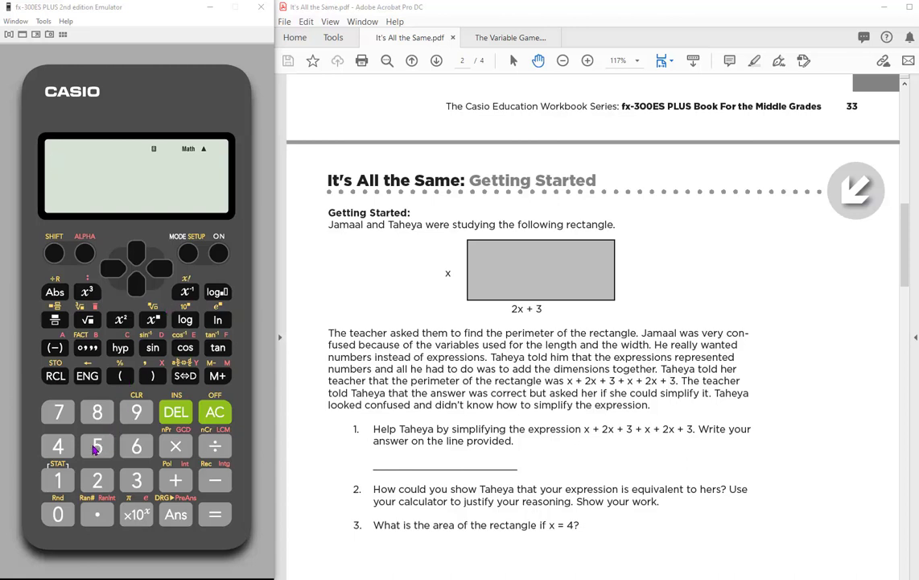
Step: Store 5 in variable X via SHIFT STO, showing 5→X
{"action": "left_click", "coordinate": [97, 446]}
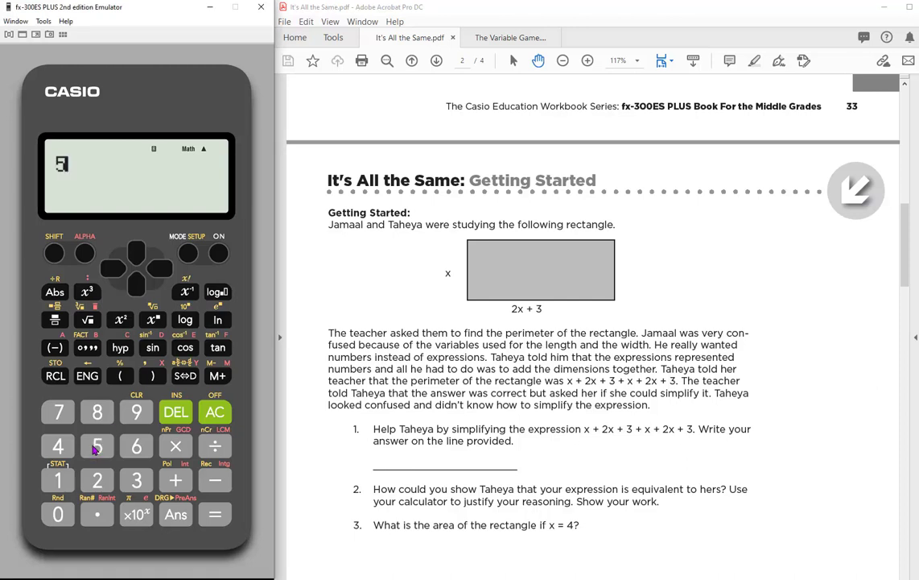
{"action": "left_click", "coordinate": [96, 446]}
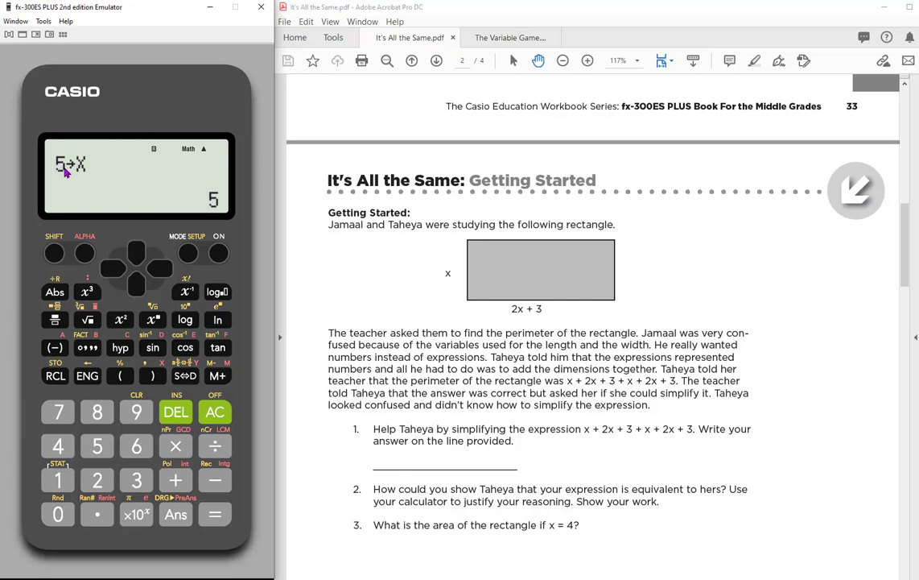
{"action": "mouse_move", "coordinate": [84, 184]}
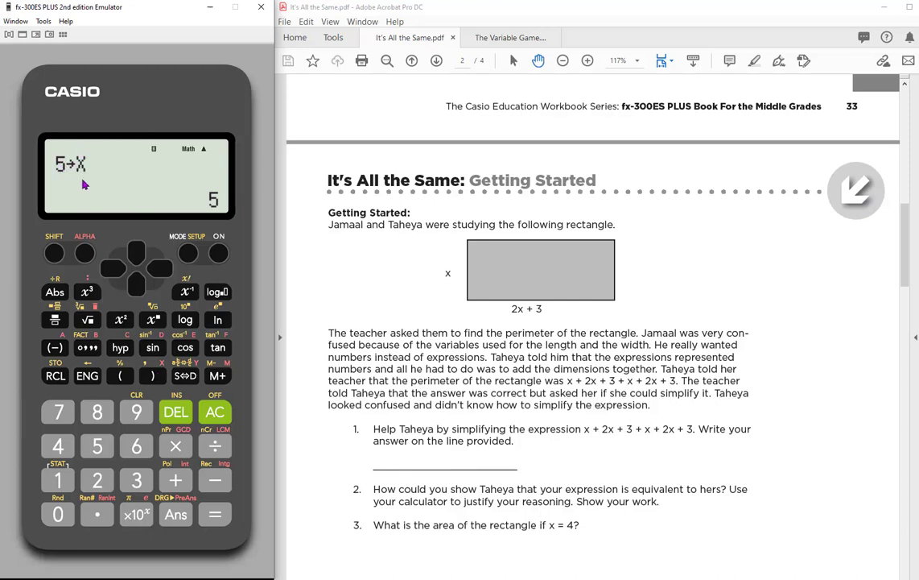
{"action": "mouse_move", "coordinate": [145, 223]}
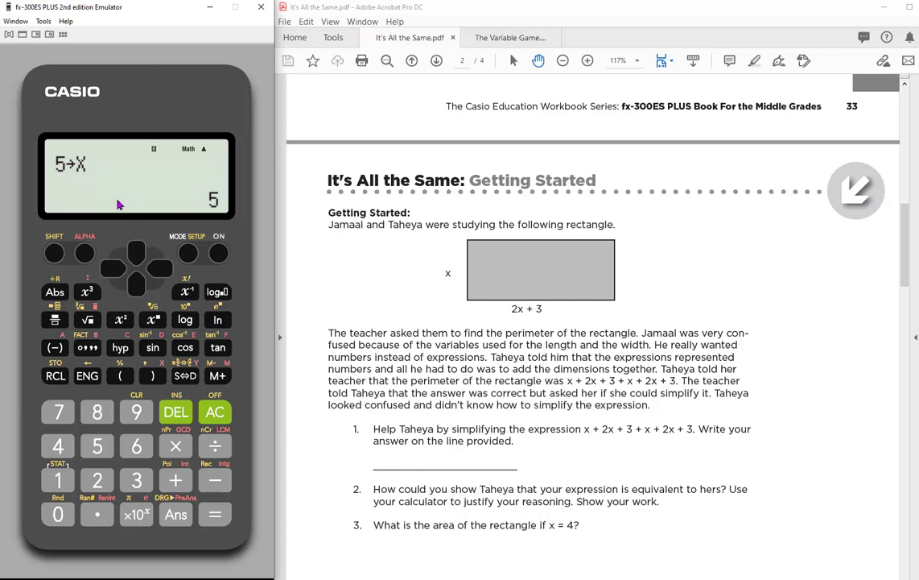
{"action": "mouse_move", "coordinate": [107, 262]}
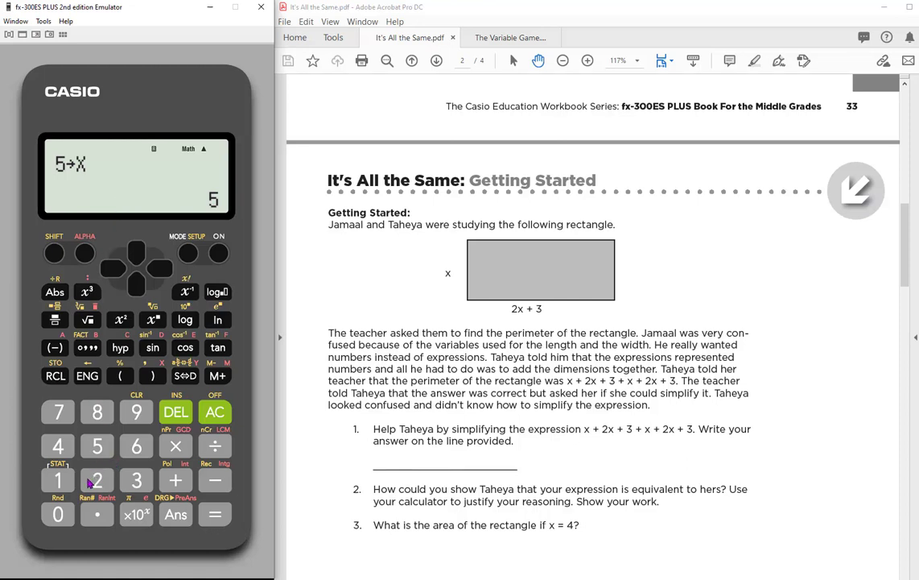
Step: Evaluate 2X with the stored X=5, giving 10
{"action": "left_click", "coordinate": [97, 480]}
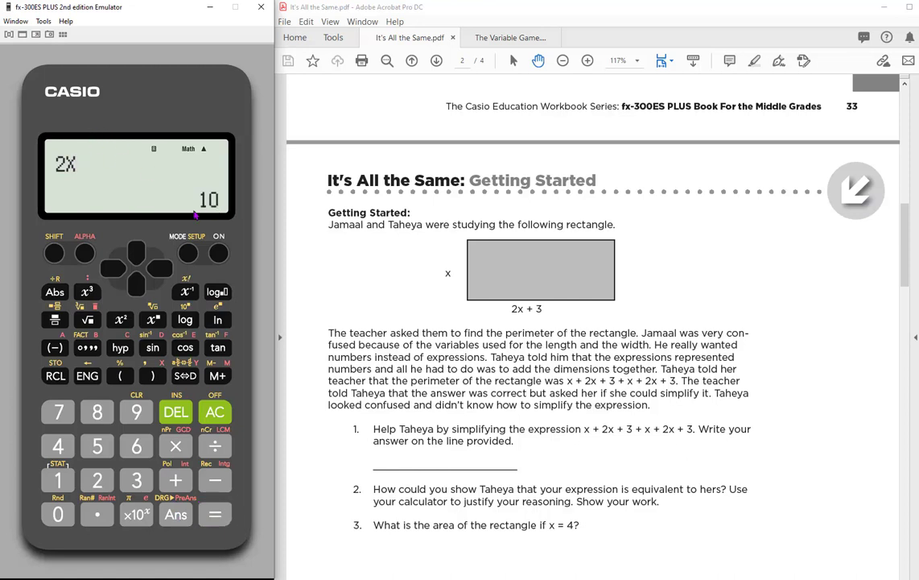
{"action": "mouse_move", "coordinate": [534, 305]}
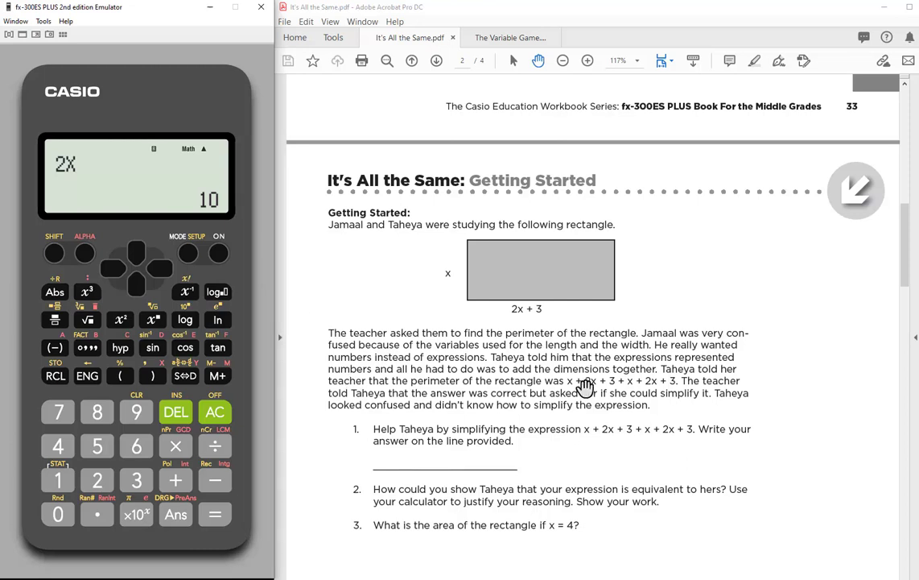
{"action": "mouse_move", "coordinate": [632, 383]}
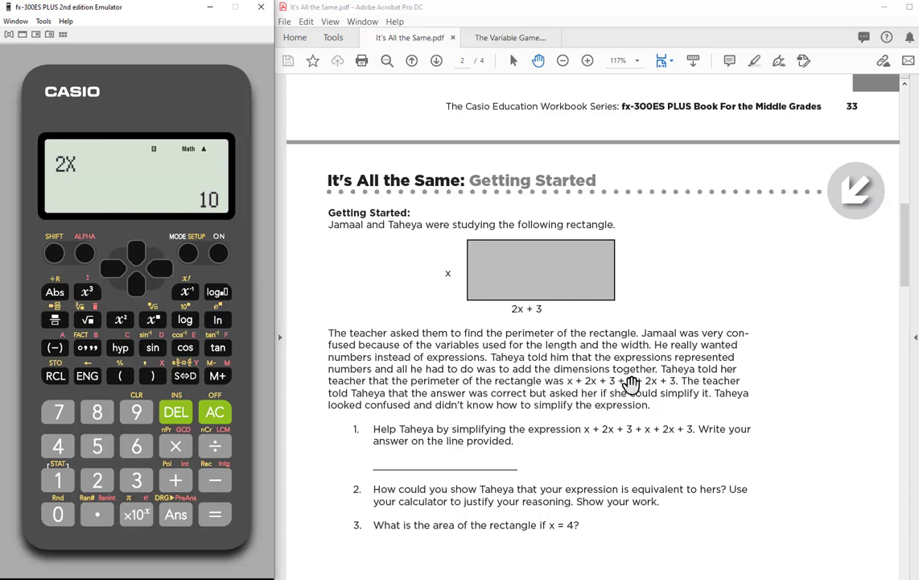
{"action": "mouse_move", "coordinate": [441, 269]}
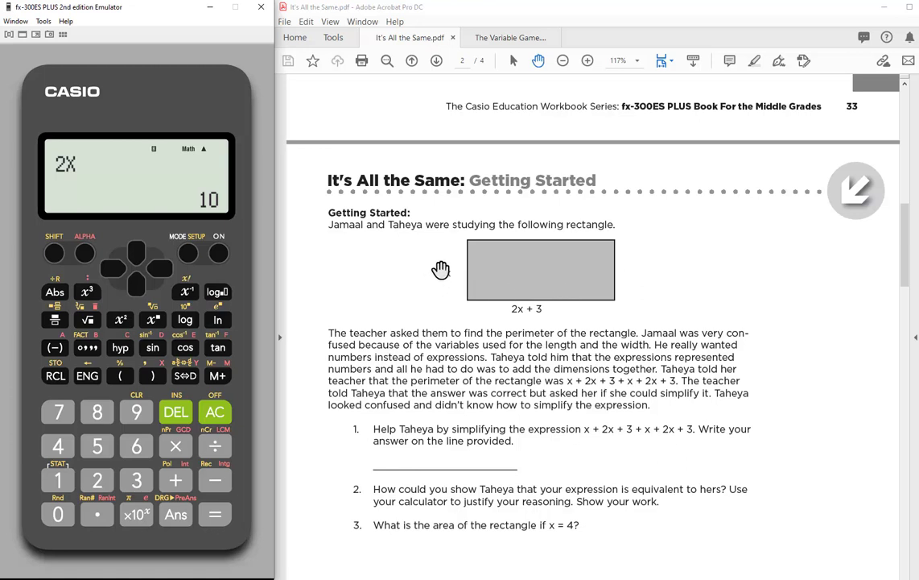
{"action": "mouse_move", "coordinate": [507, 219]}
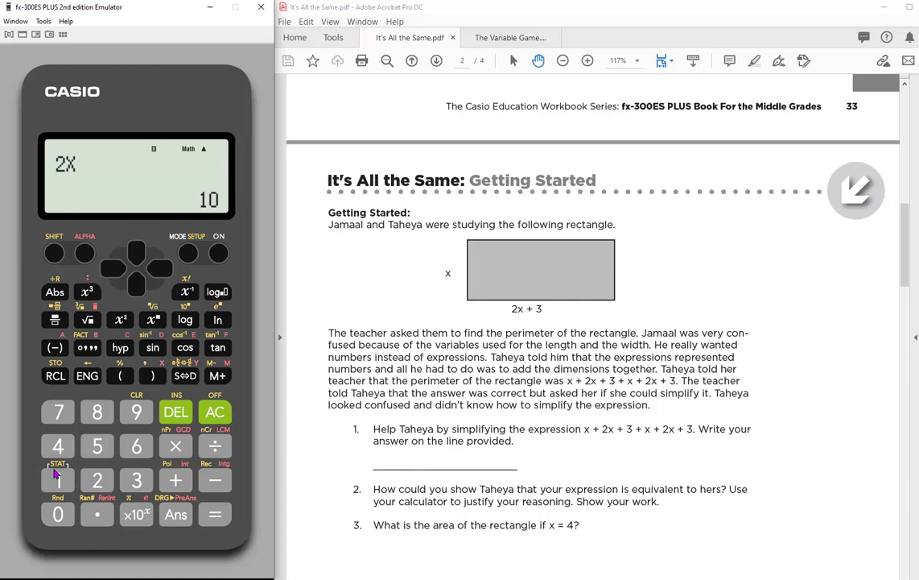
{"action": "mouse_move", "coordinate": [147, 489]}
{"action": "type", "text": "X+2X+3+X+"}
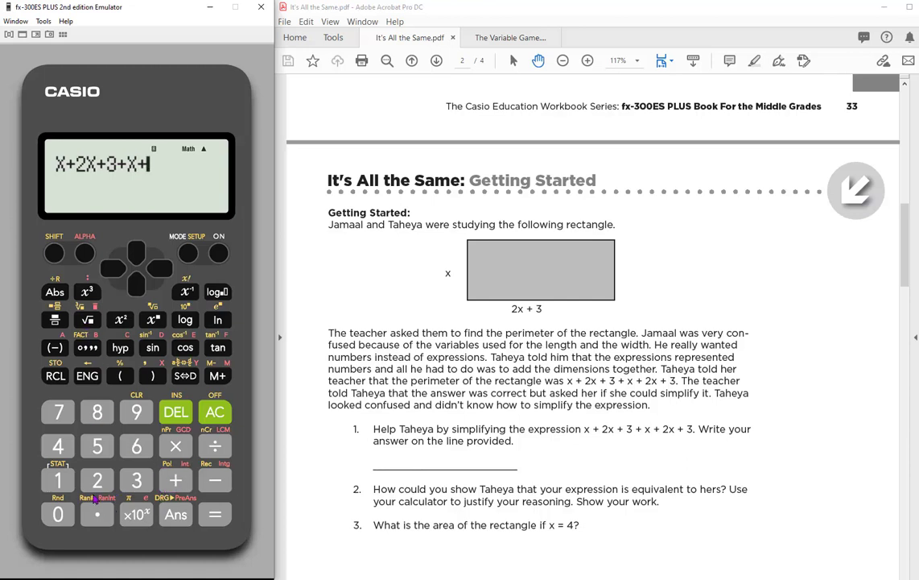
Step: Evaluate the perimeter expression X+2X+3+X+2X+3 with X=5, giving 36
{"action": "left_click", "coordinate": [97, 480]}
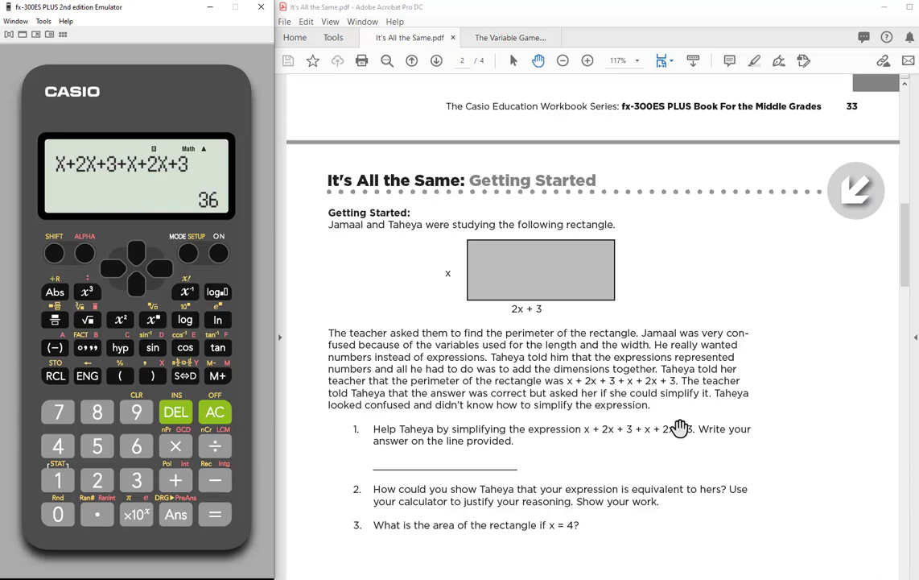
{"action": "mouse_move", "coordinate": [599, 452]}
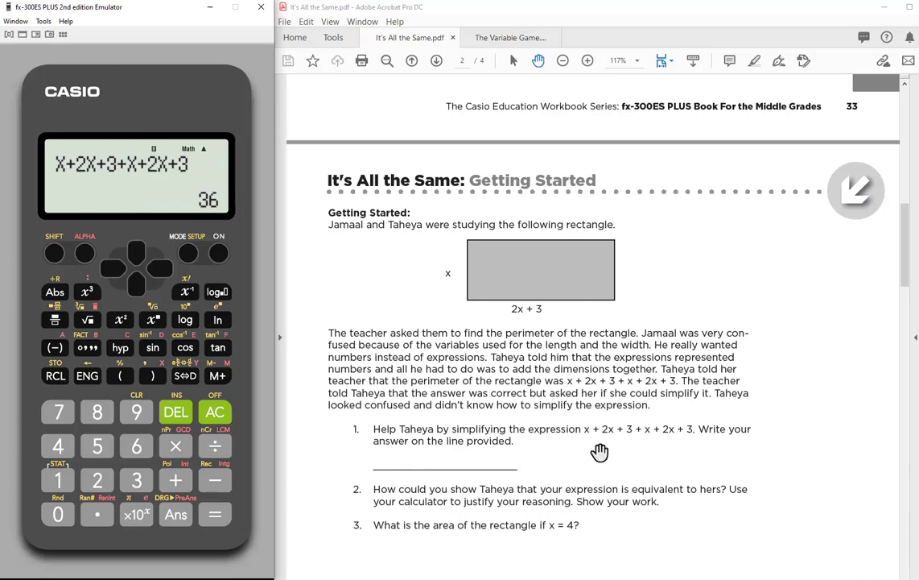
{"action": "mouse_move", "coordinate": [582, 435]}
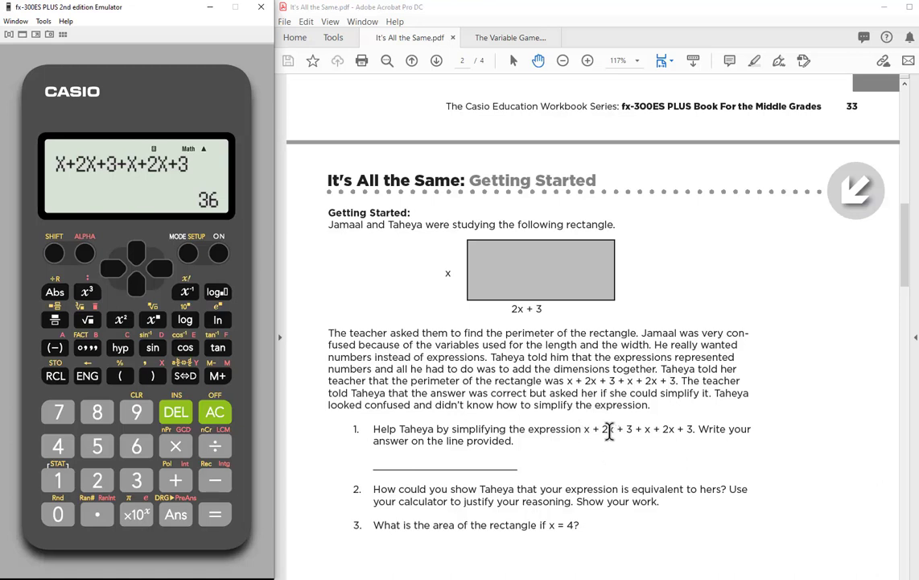
{"action": "mouse_move", "coordinate": [685, 459]}
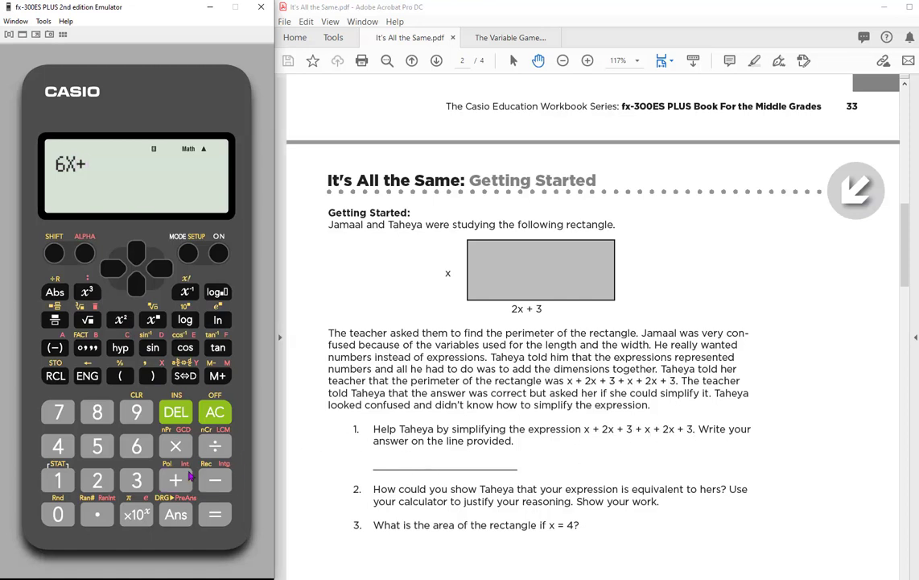
Step: Evaluate the simplified expression 6X+6, also giving 36
{"action": "left_click", "coordinate": [136, 446]}
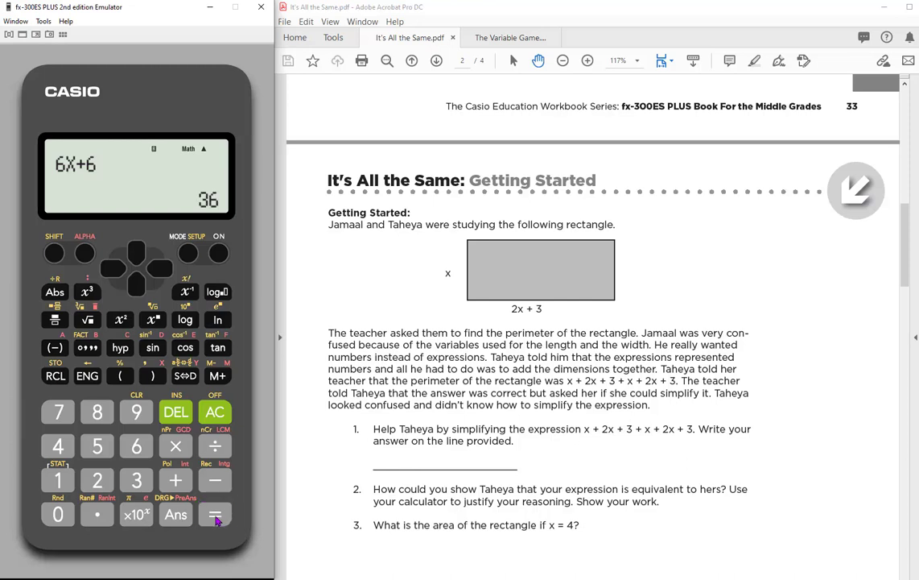
{"action": "mouse_move", "coordinate": [302, 480]}
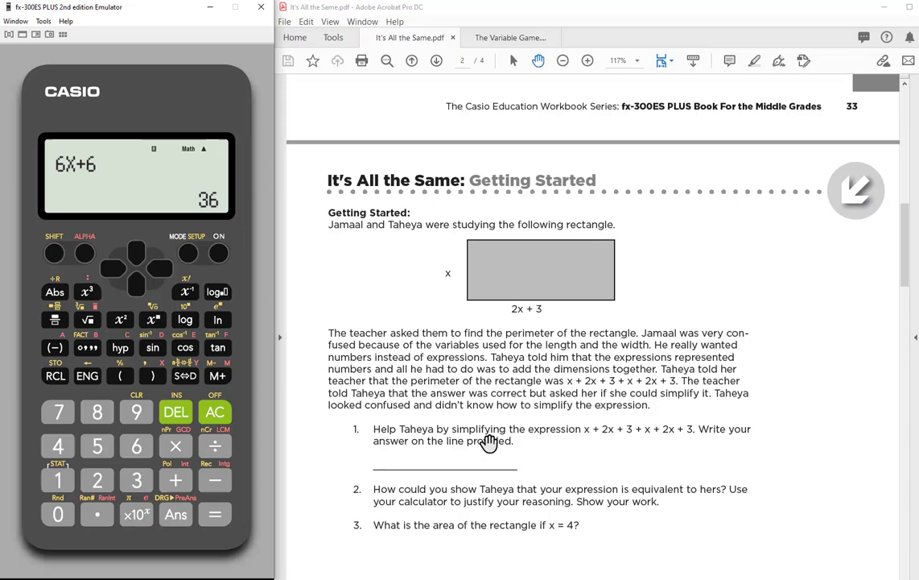
Step: Switch to The Variable Game.pdf and bring its Getting Started page with values A–E into view
{"action": "left_click", "coordinate": [510, 37]}
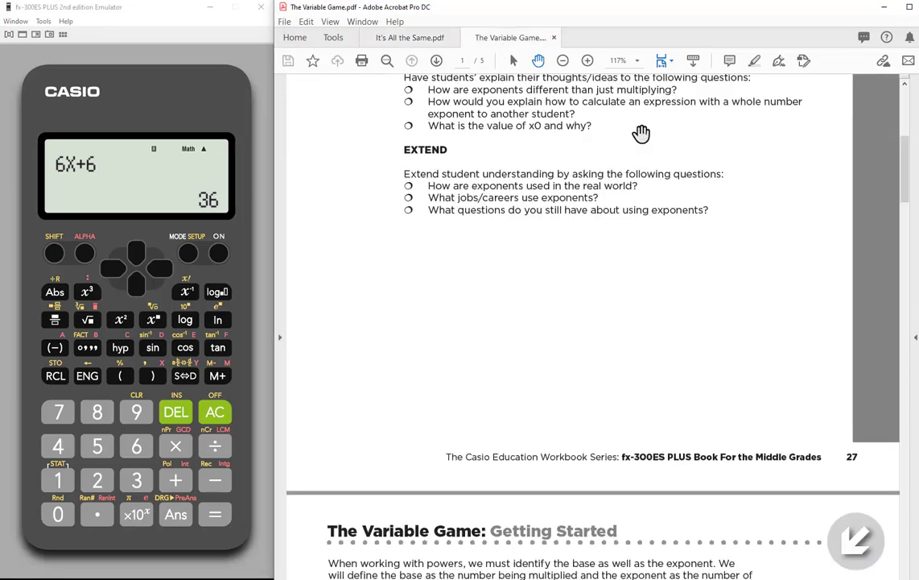
{"action": "scroll", "scroll_direction": "down", "scroll_amount": 3}
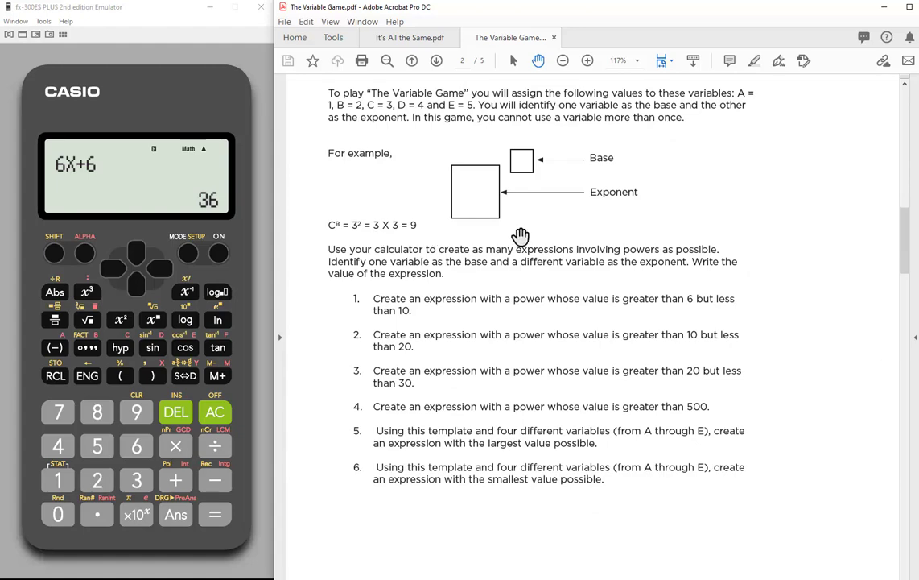
{"action": "mouse_move", "coordinate": [824, 236]}
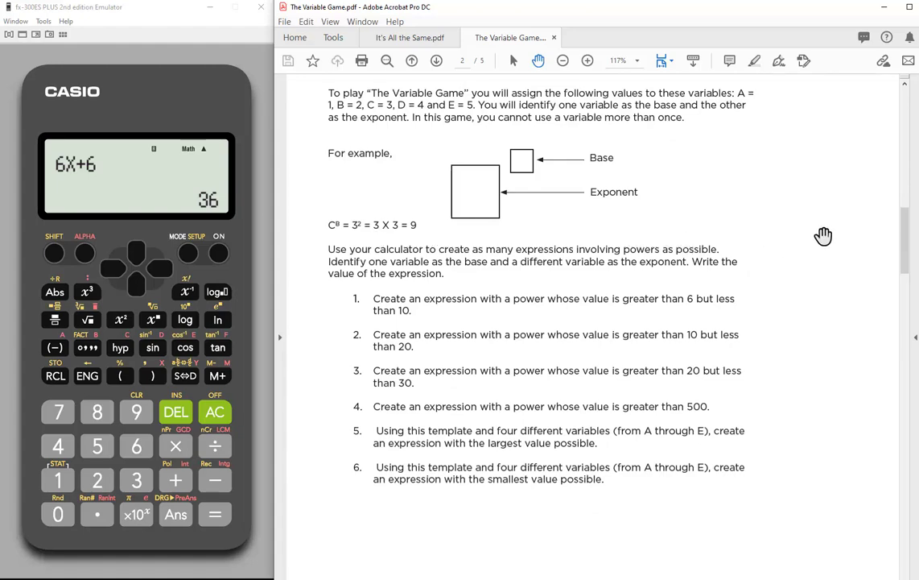
{"action": "scroll", "scroll_direction": "up", "scroll_amount": 3}
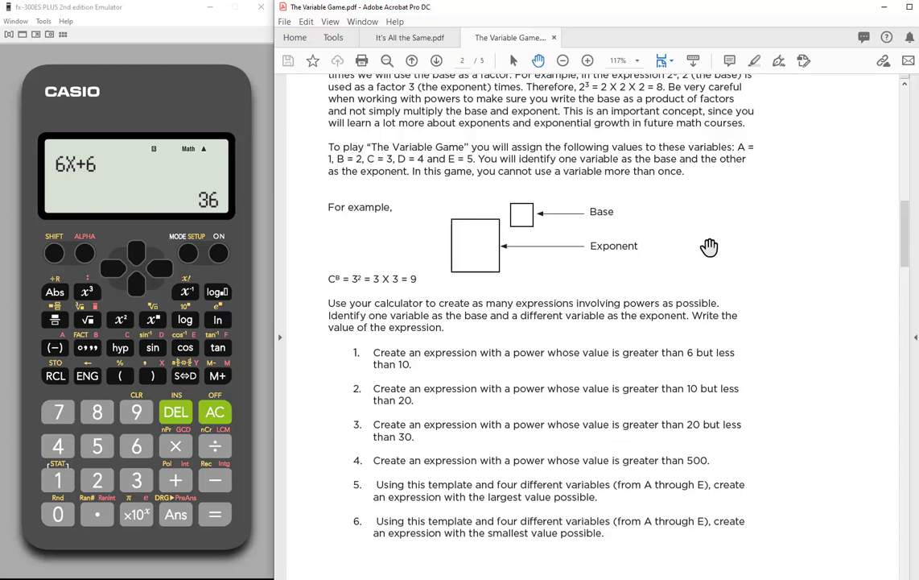
{"action": "mouse_move", "coordinate": [411, 169]}
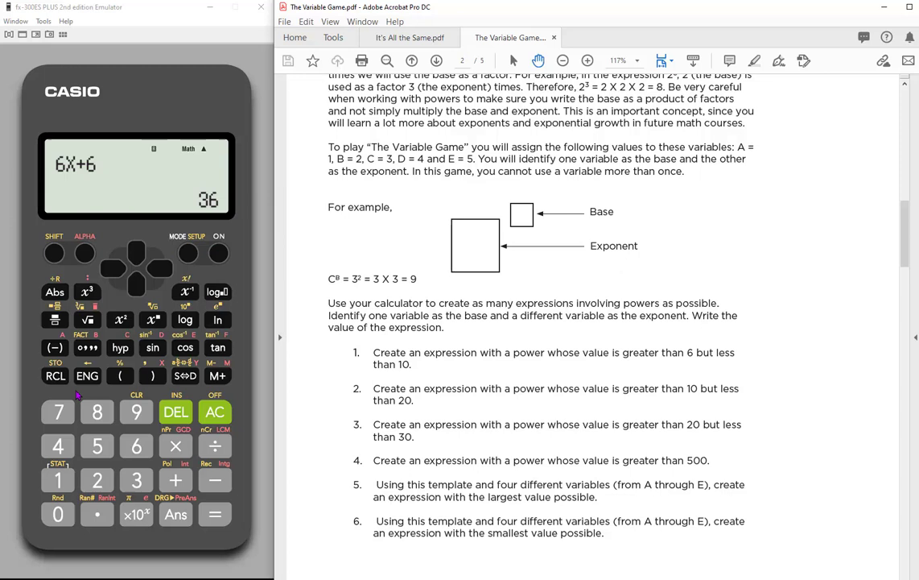
{"action": "mouse_move", "coordinate": [743, 154]}
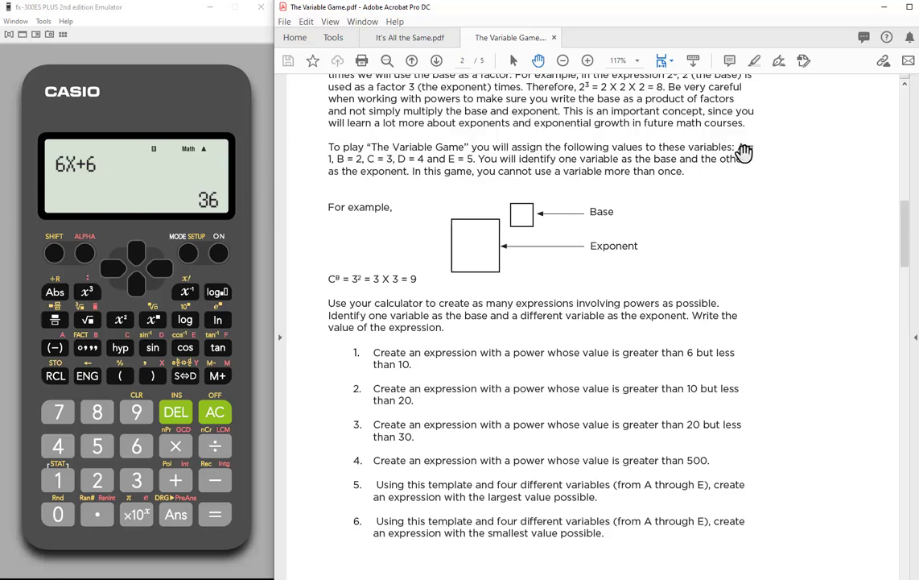
{"action": "mouse_move", "coordinate": [411, 161]}
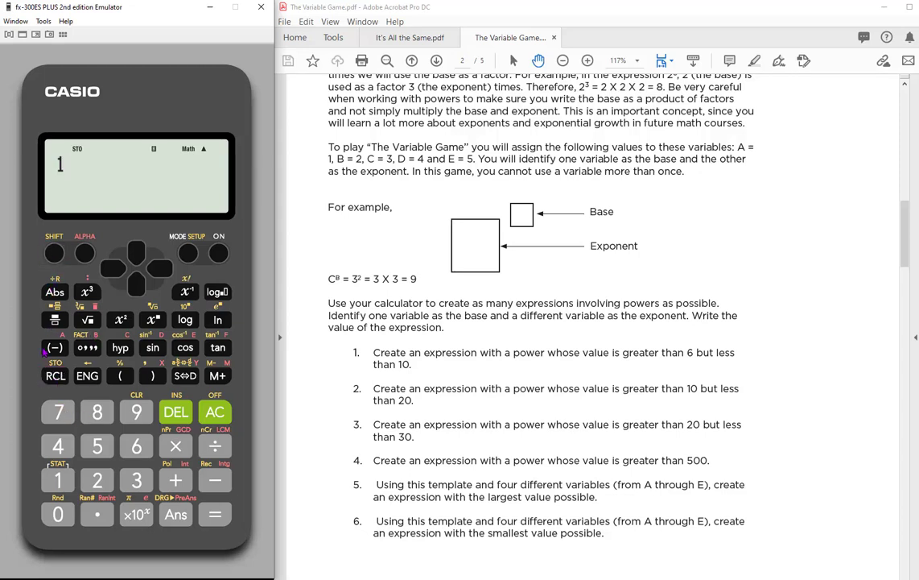
Step: Store the game values 1→A, 2→B, 3→C, 4→D in the calculator variables
{"action": "left_click", "coordinate": [54, 347]}
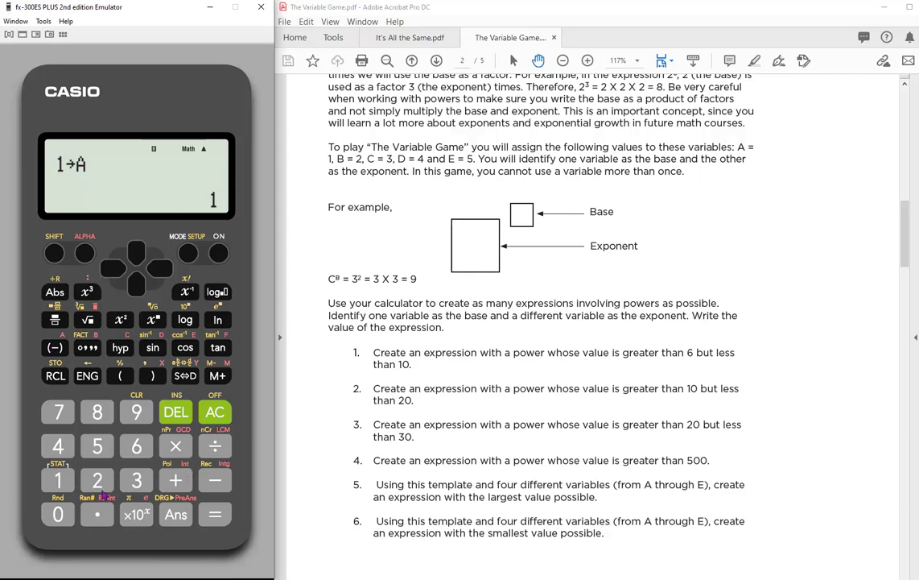
{"action": "left_click", "coordinate": [96, 479]}
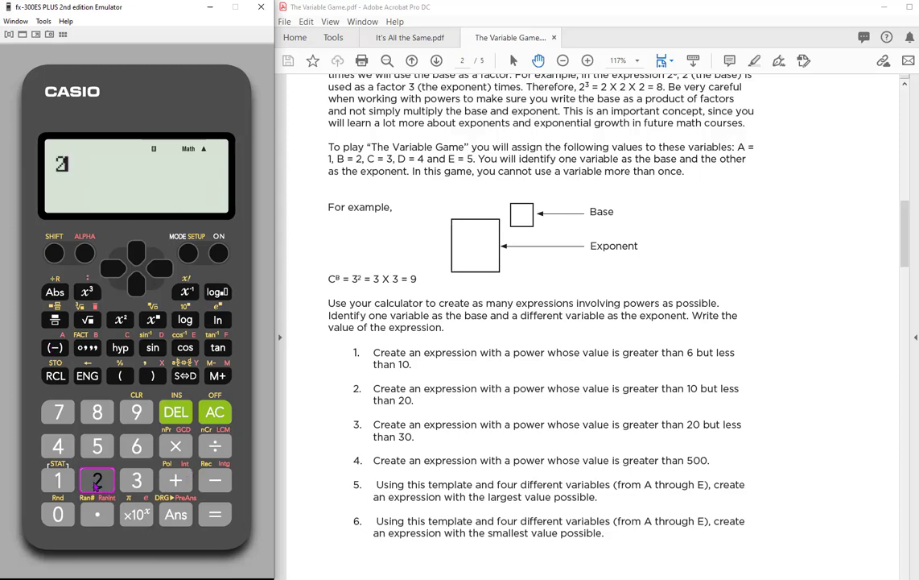
{"action": "left_click", "coordinate": [96, 480]}
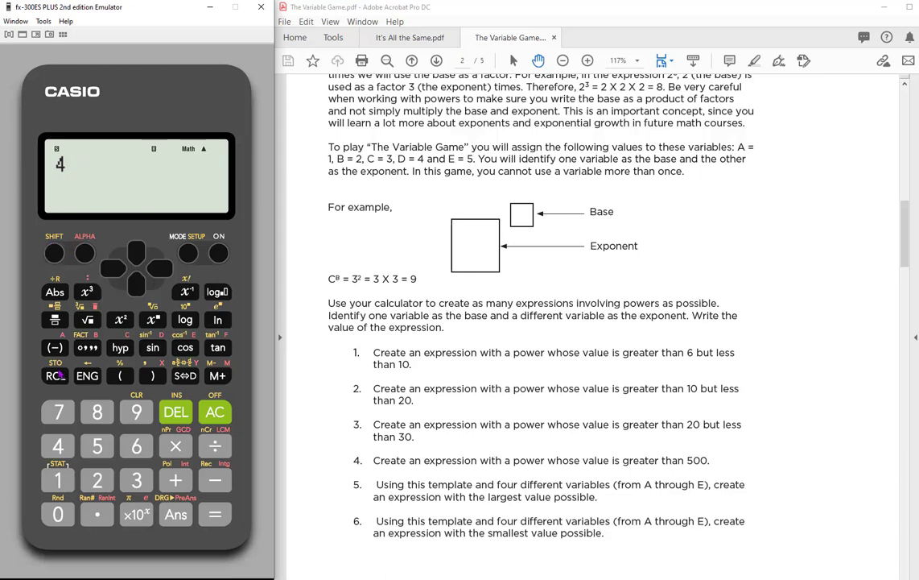
{"action": "left_click", "coordinate": [55, 376]}
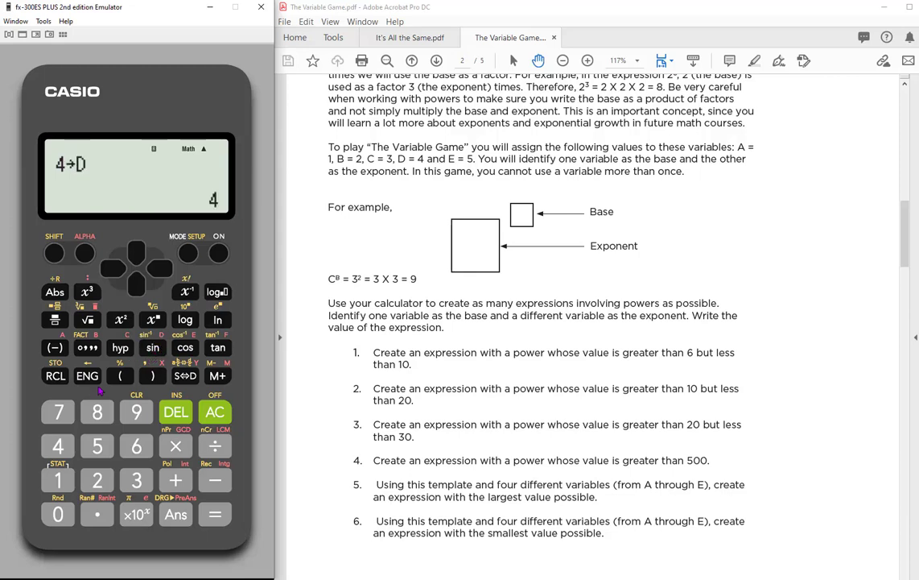
{"action": "mouse_move", "coordinate": [103, 453]}
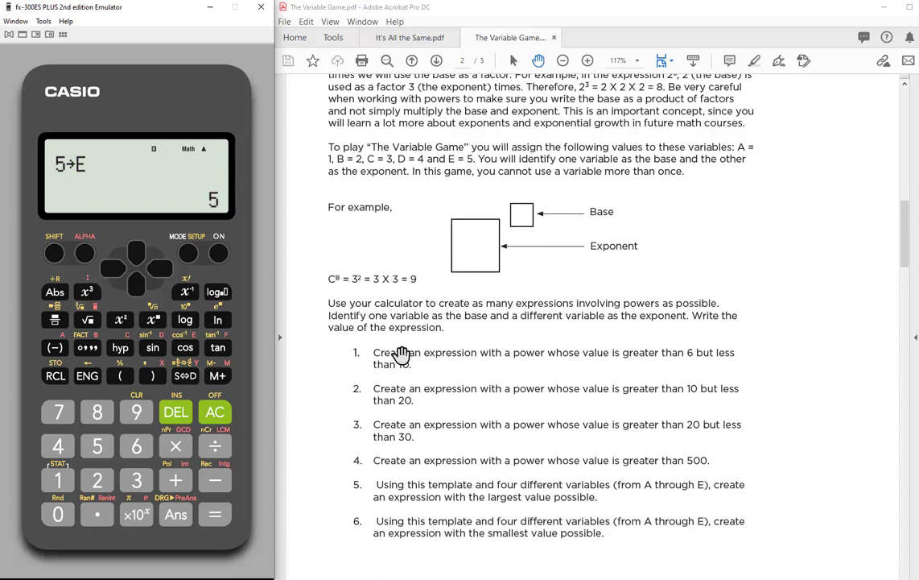
{"action": "mouse_move", "coordinate": [429, 380]}
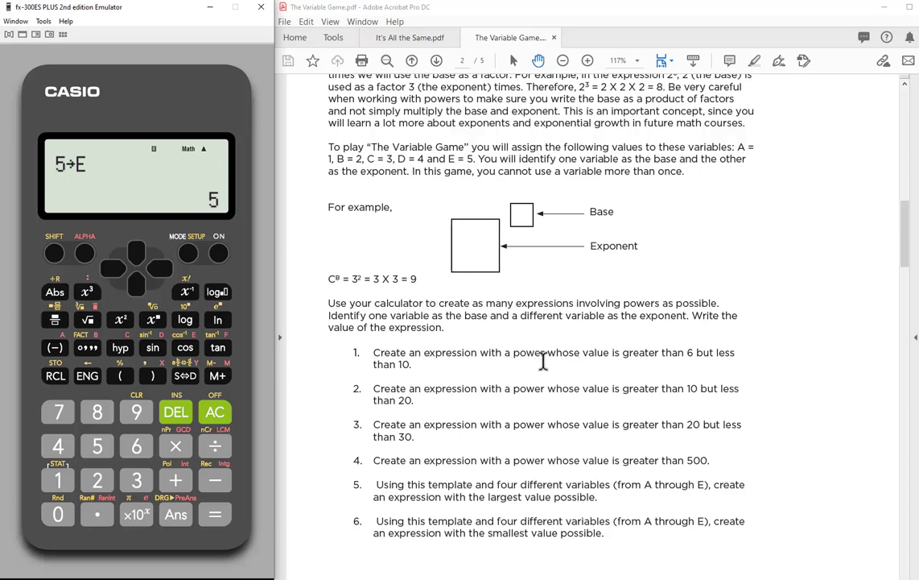
{"action": "mouse_move", "coordinate": [695, 352]}
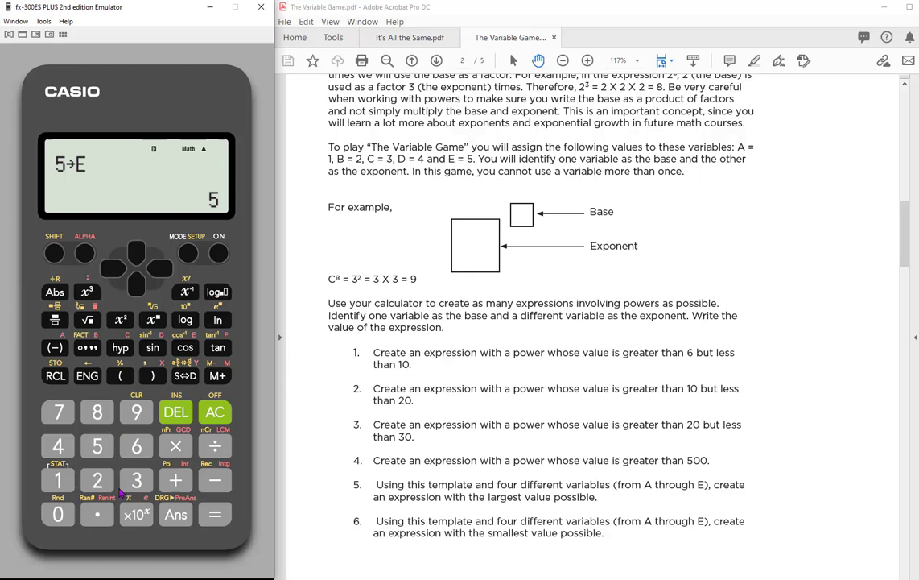
{"action": "mouse_move", "coordinate": [309, 274]}
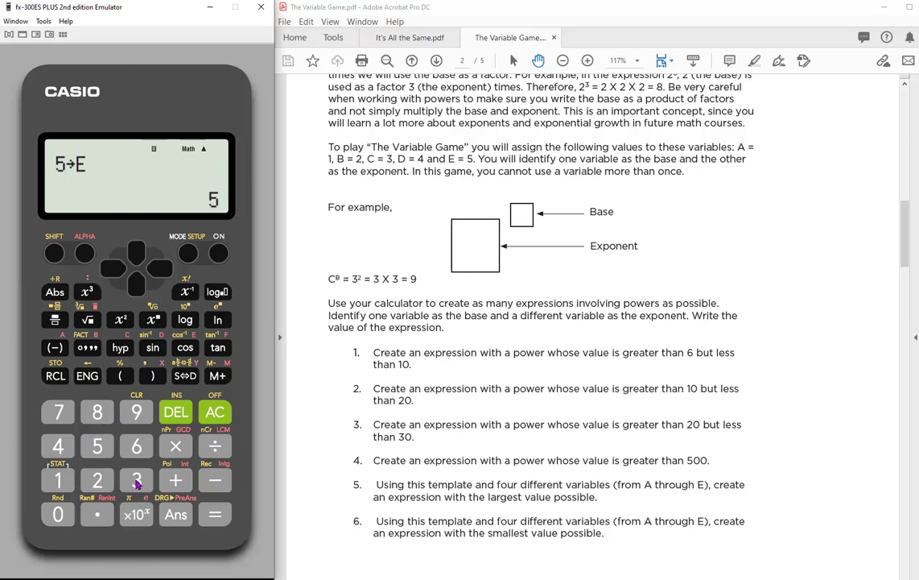
Step: Evaluate C^B using stored C=3 and B=2, giving 9
{"action": "left_click", "coordinate": [54, 252]}
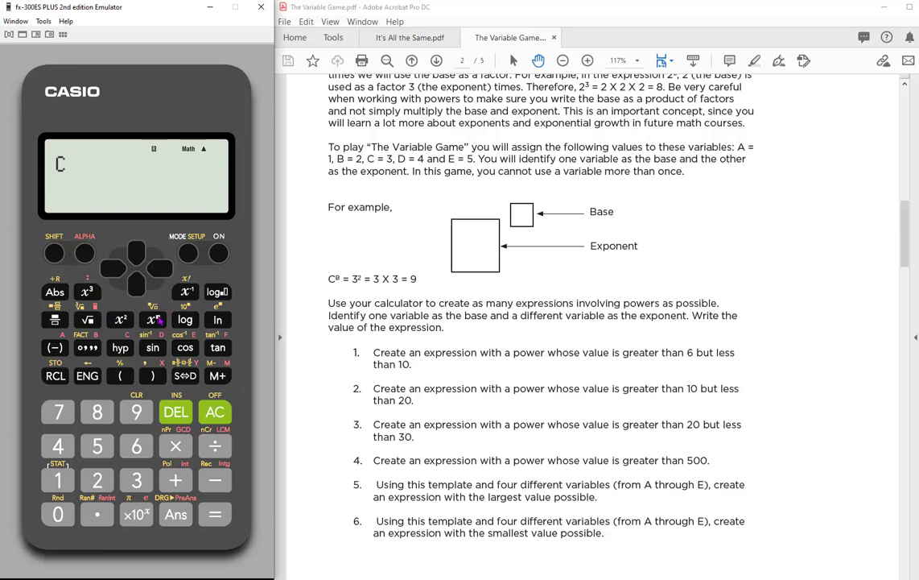
{"action": "left_click", "coordinate": [153, 319]}
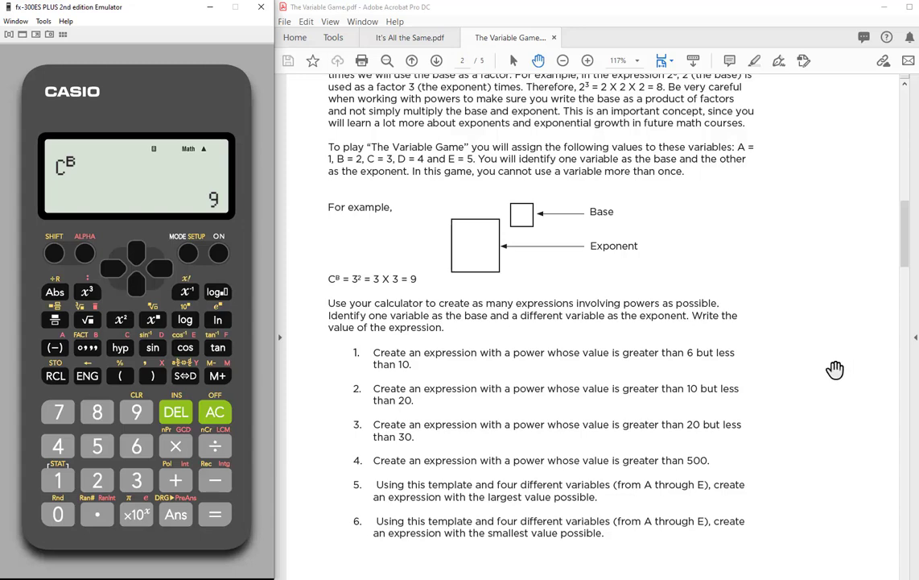
Step: Scroll down to page 3, The Variable Game: Problems, with its exponent questions
{"action": "scroll", "scroll_direction": "down", "scroll_amount": 3}
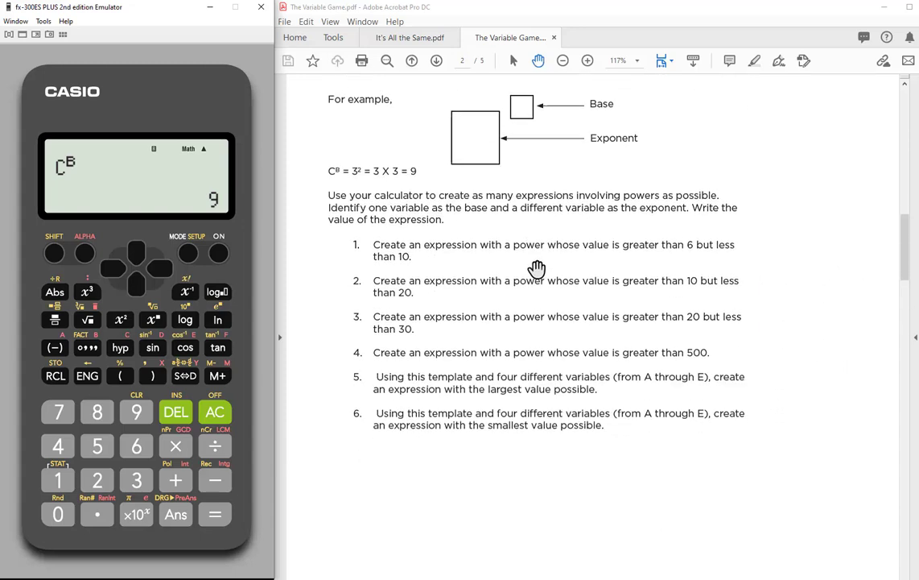
{"action": "scroll", "scroll_direction": "down", "scroll_amount": 3}
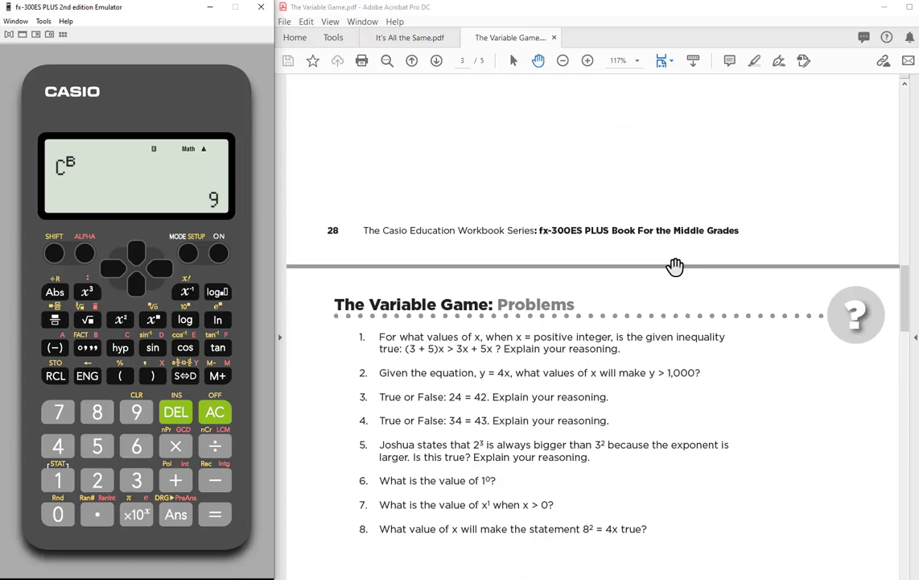